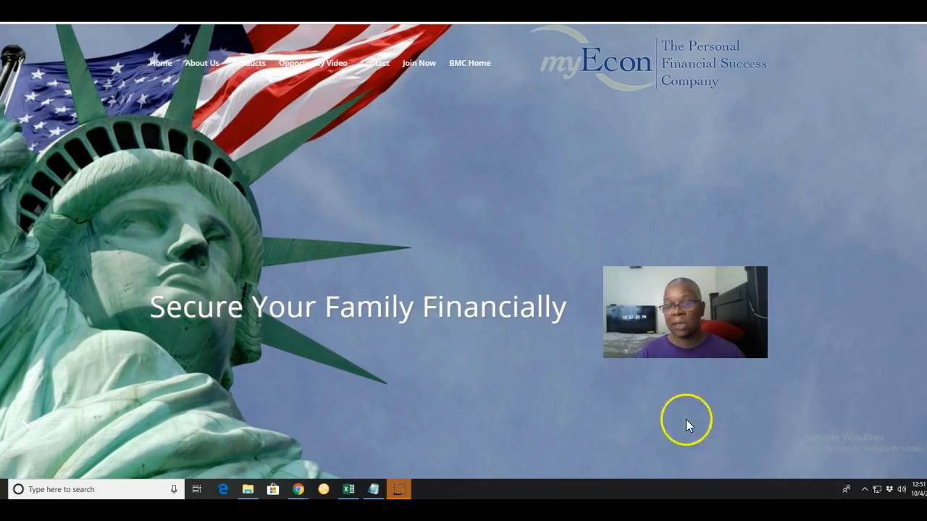
{"action": "mouse_move", "coordinate": [620, 472]}
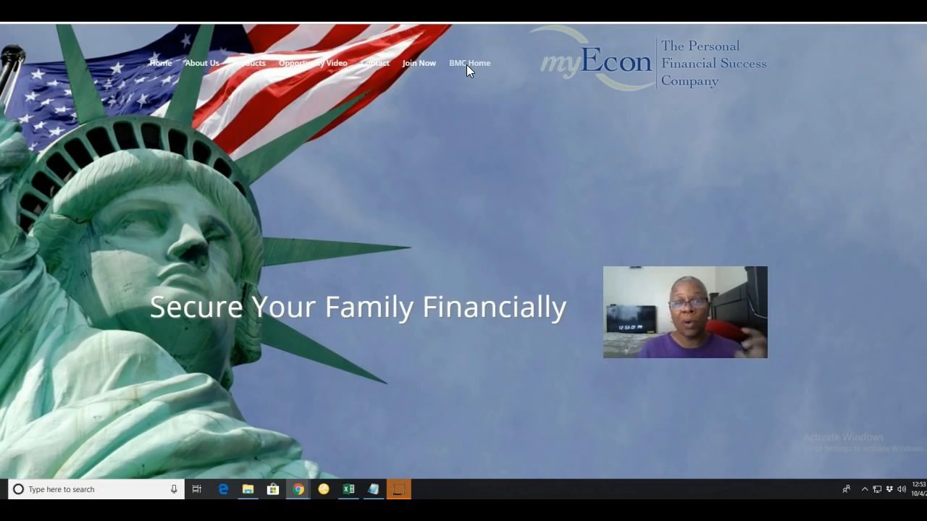
- Go to BMC Home and let the Business Management Center dashboard load
{"action": "left_click", "coordinate": [469, 64]}
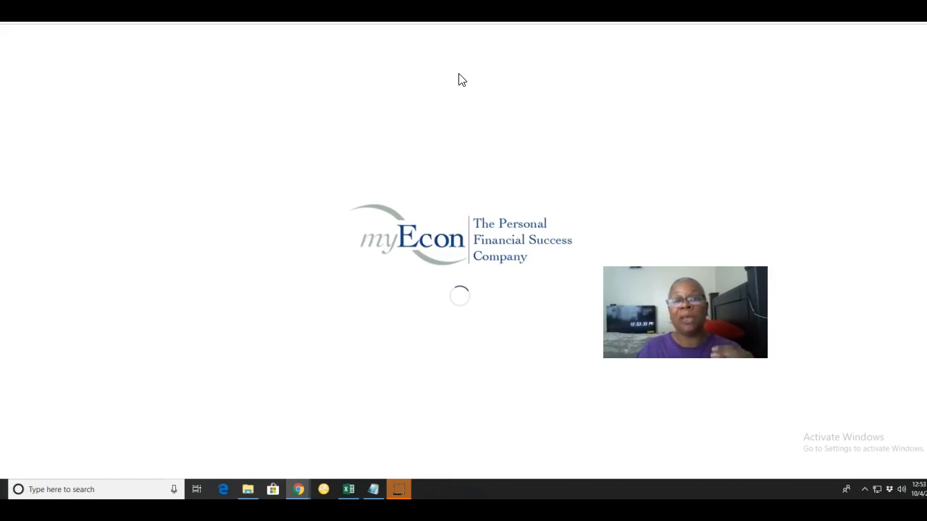
{"action": "left_click", "coordinate": [446, 103]}
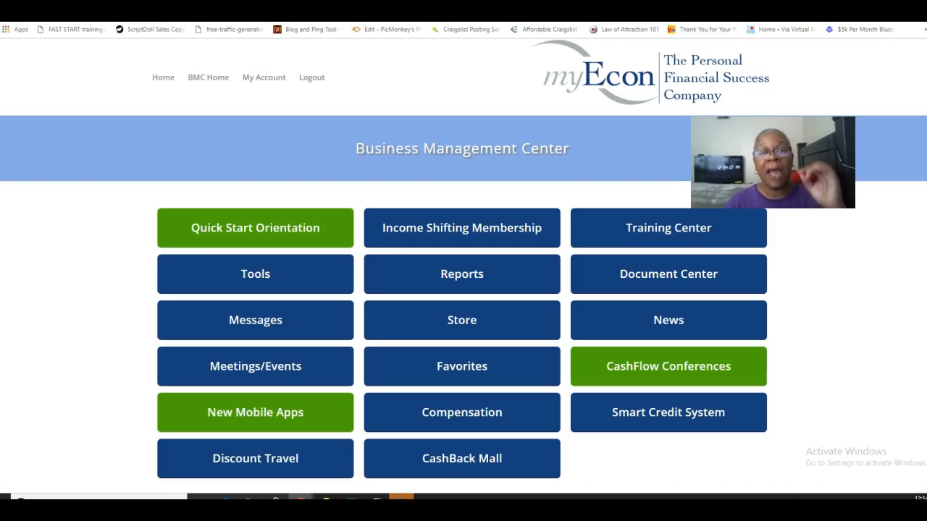
{"action": "mouse_move", "coordinate": [832, 246]}
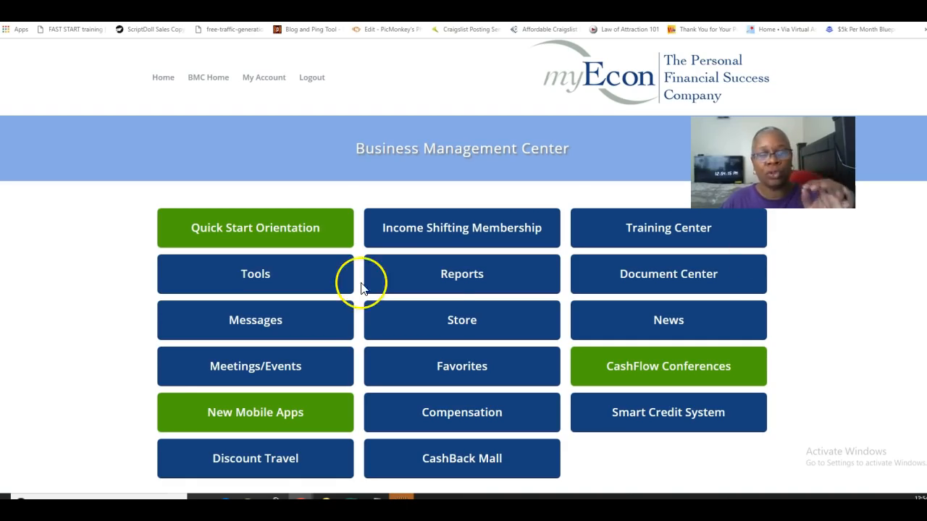
{"action": "mouse_move", "coordinate": [252, 235]}
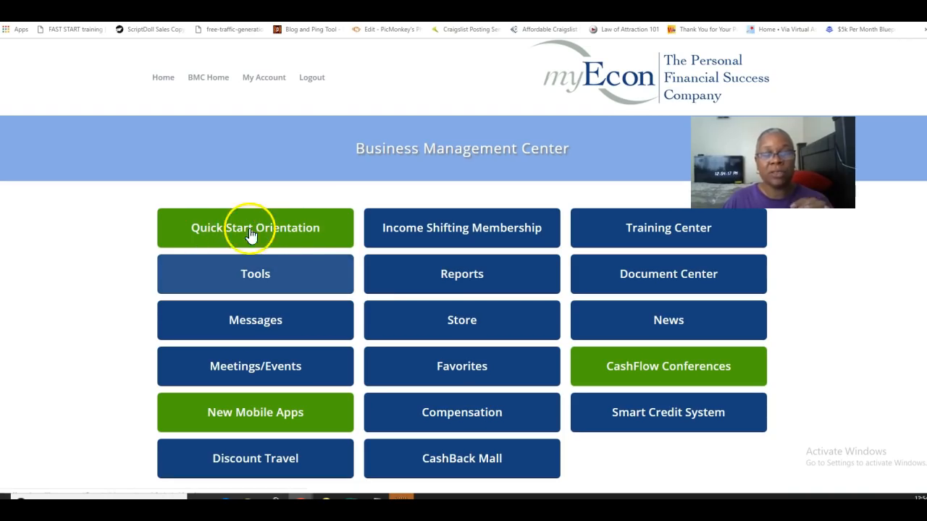
{"action": "mouse_move", "coordinate": [297, 239]}
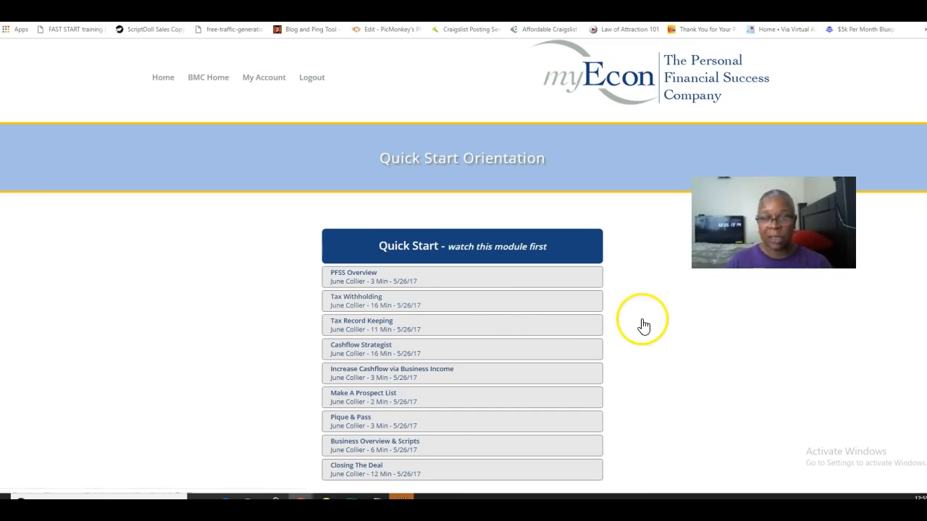
{"action": "mouse_move", "coordinate": [403, 479]}
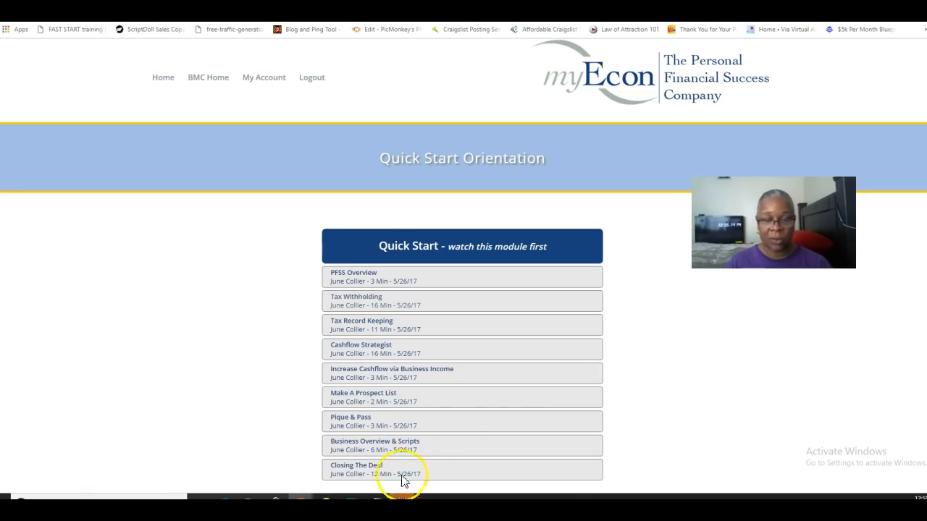
{"action": "mouse_move", "coordinate": [342, 304]}
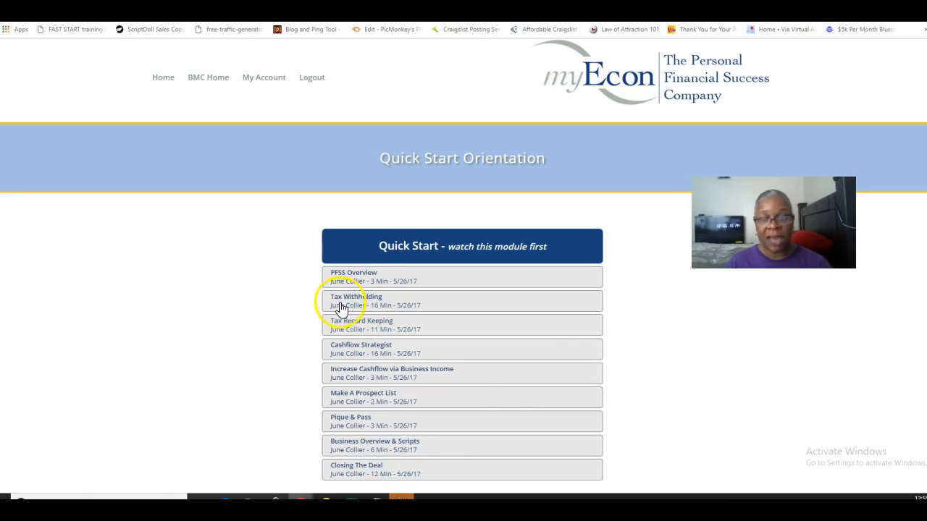
{"action": "mouse_move", "coordinate": [336, 281]}
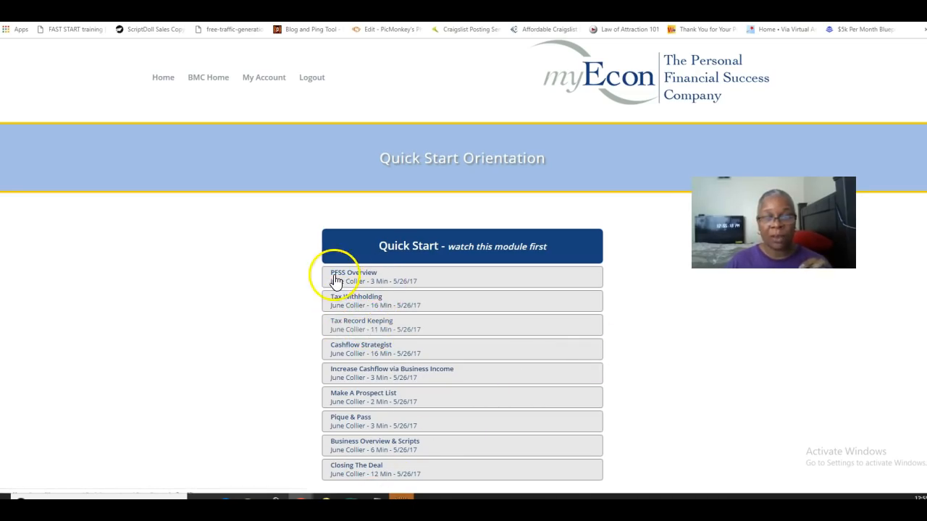
{"action": "mouse_move", "coordinate": [385, 318]}
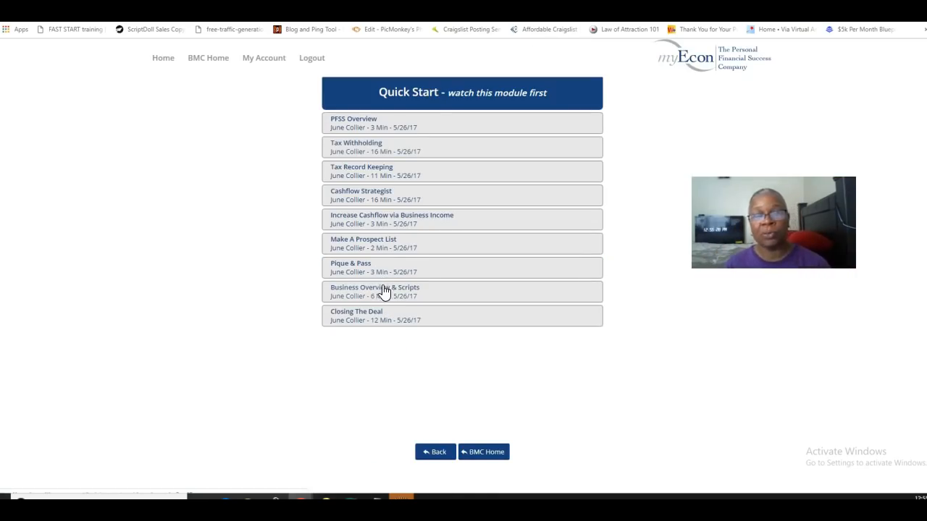
{"action": "mouse_move", "coordinate": [549, 338]}
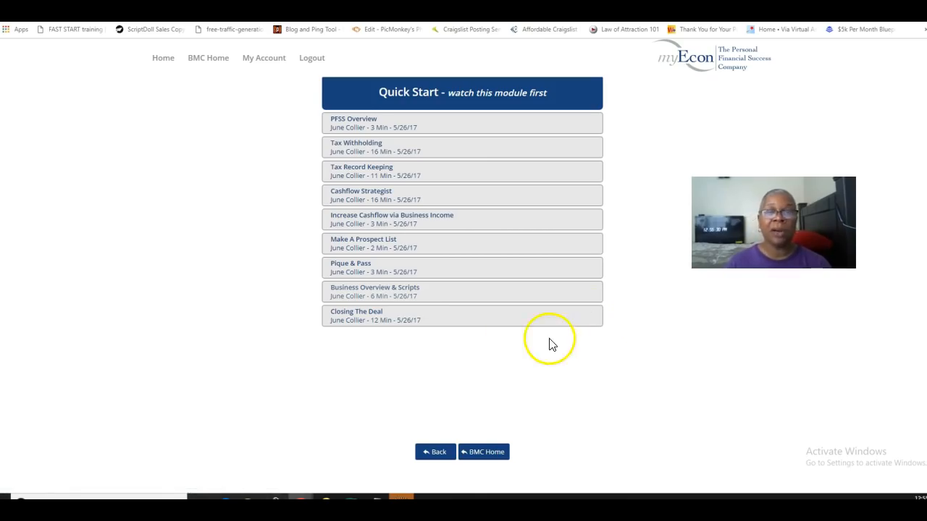
{"action": "mouse_move", "coordinate": [209, 58]}
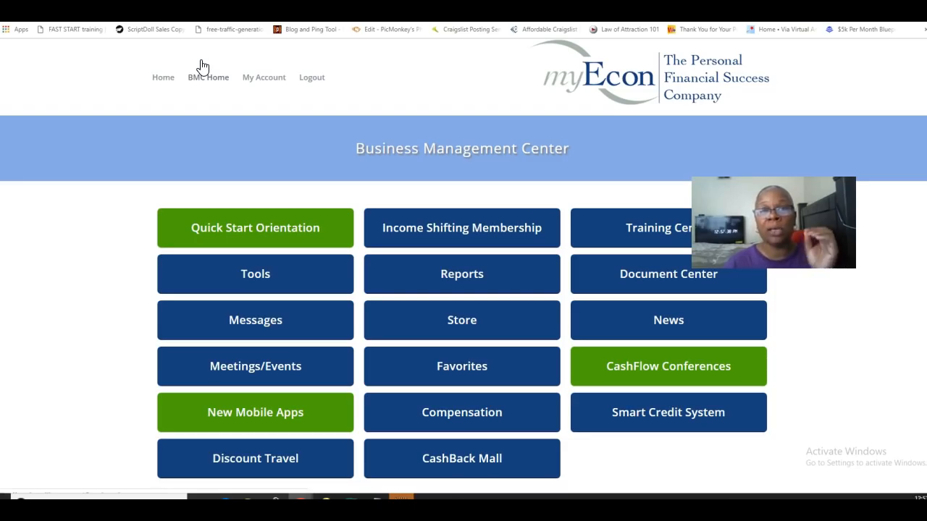
{"action": "mouse_move", "coordinate": [249, 264]}
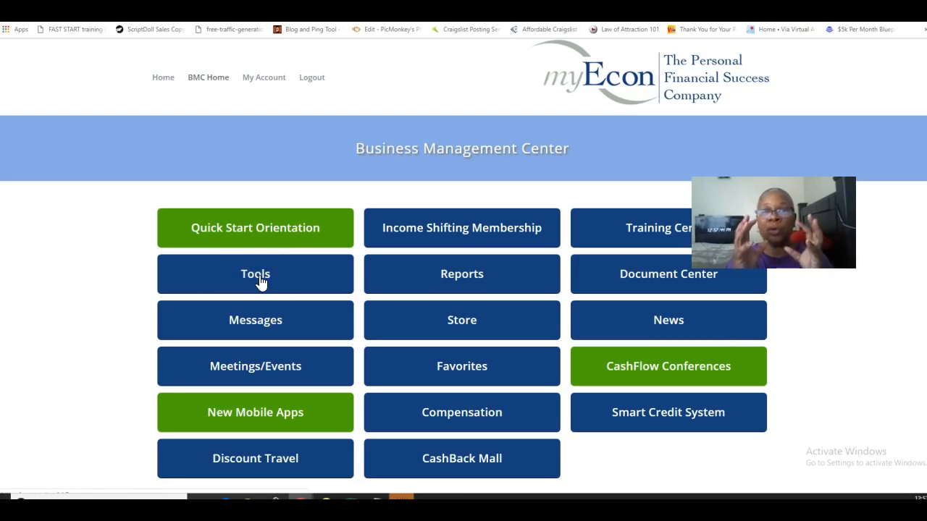
{"action": "mouse_move", "coordinate": [255, 273]}
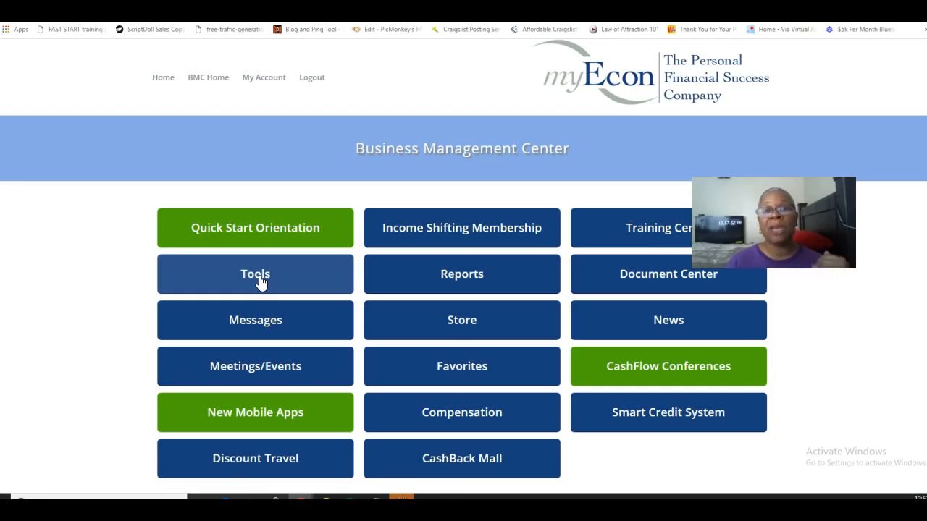
- Enter the Tools section from the Business Management Center dashboard
{"action": "left_click", "coordinate": [255, 274]}
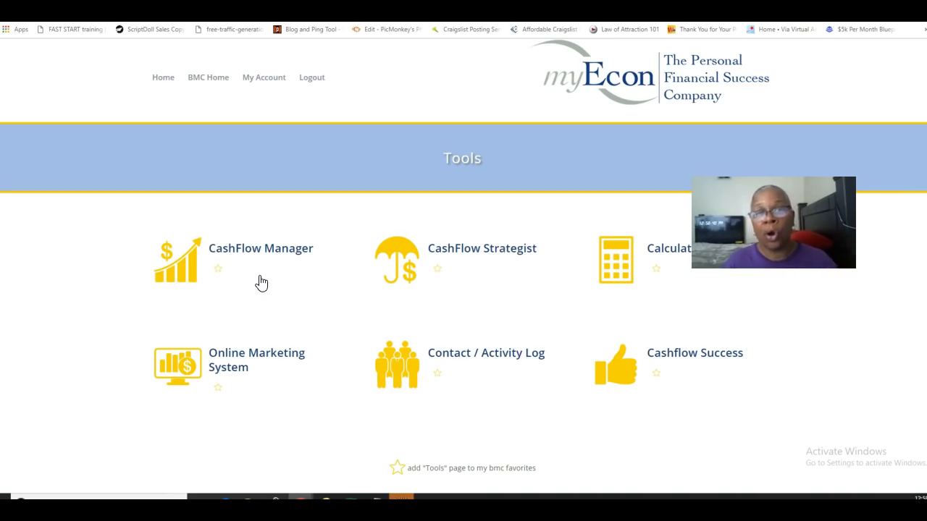
- Launch CashFlow Manager from the Tools page, showing its empty manager list
{"action": "left_click", "coordinate": [268, 269]}
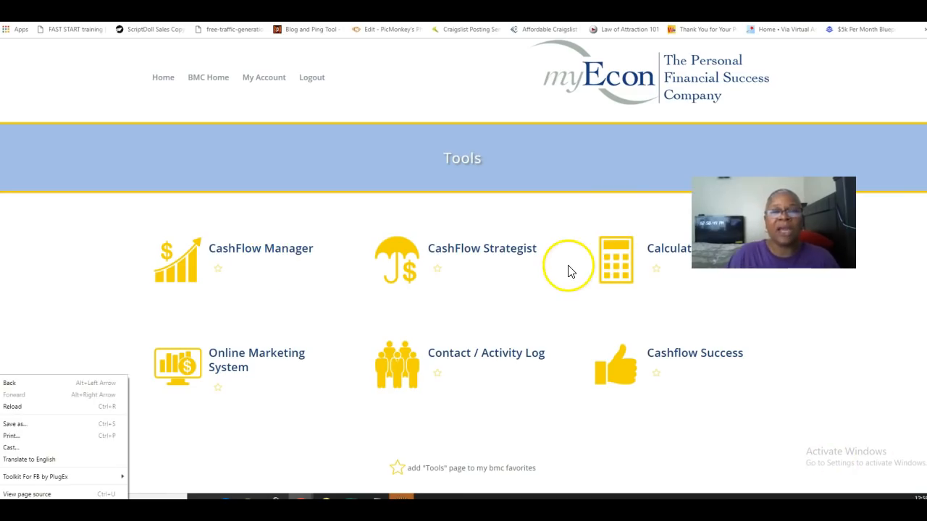
{"action": "mouse_move", "coordinate": [254, 259]}
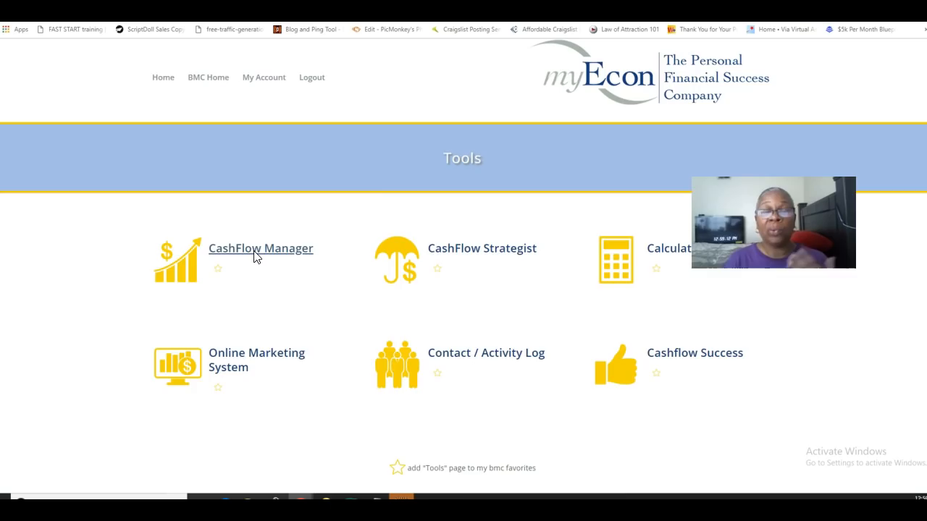
{"action": "left_click", "coordinate": [261, 249]}
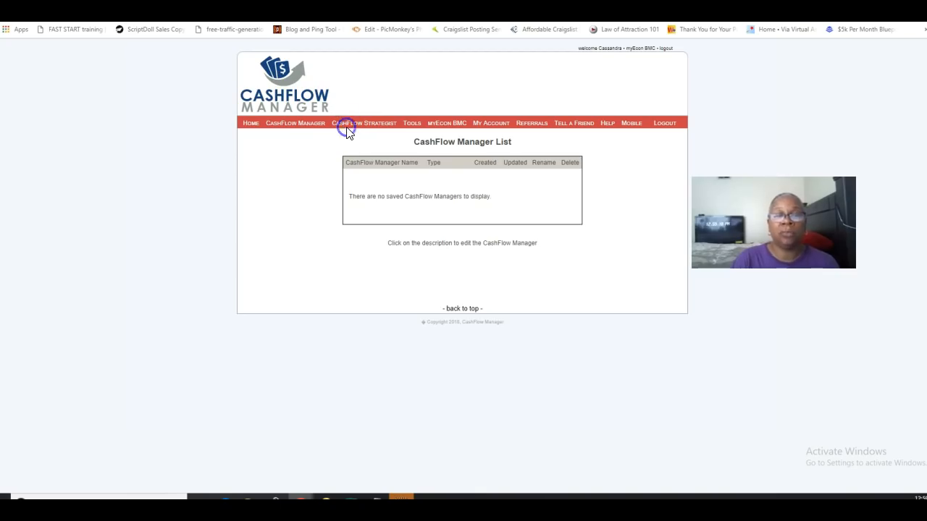
{"action": "mouse_move", "coordinate": [382, 147]}
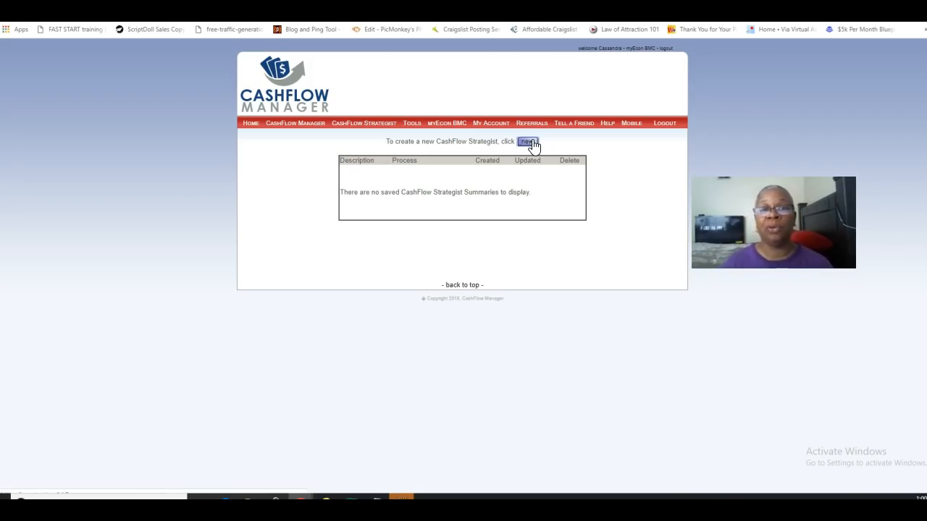
- Start a new CashFlow Strategist plan from the red menu bar
{"action": "left_click", "coordinate": [527, 142]}
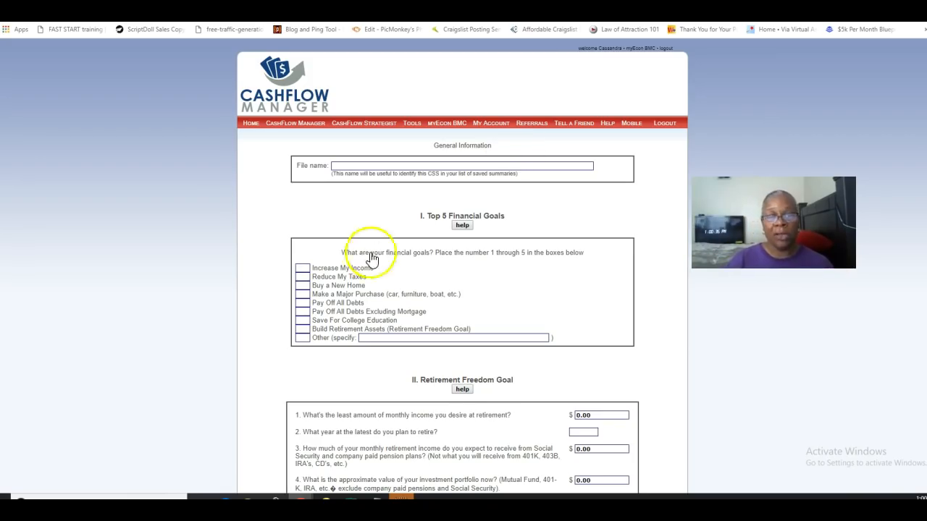
- Name the new CashFlow Strategist plan 'test' in the File name box
{"action": "left_click", "coordinate": [356, 165]}
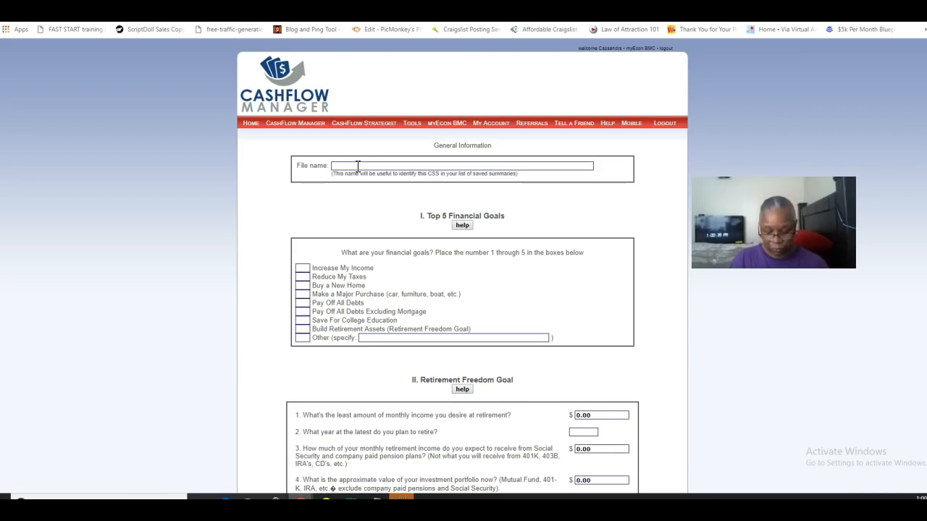
{"action": "left_click", "coordinate": [357, 165]}
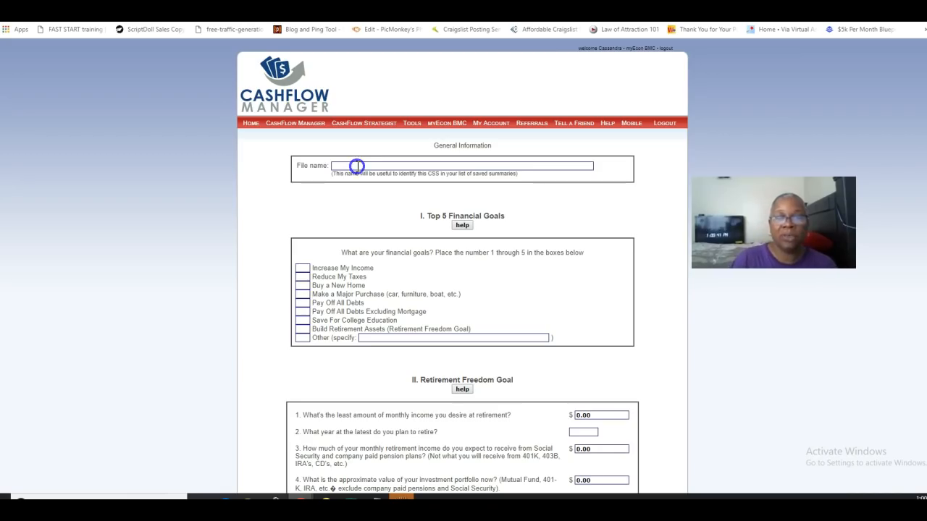
{"action": "left_click", "coordinate": [356, 165]}
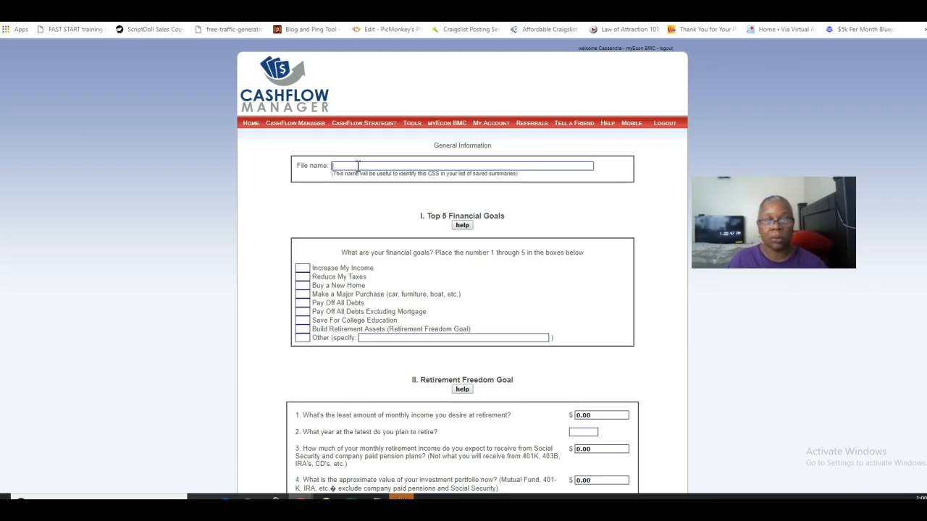
{"action": "type", "text": "test"}
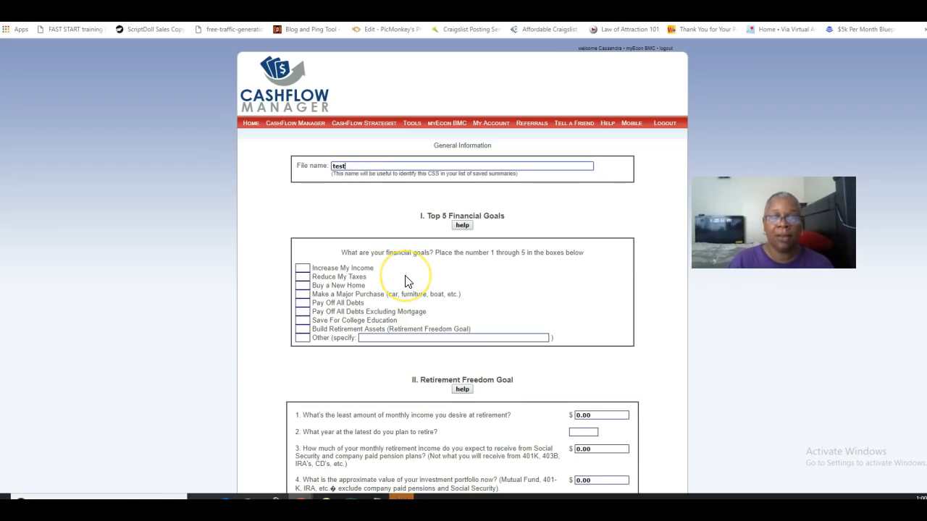
{"action": "mouse_move", "coordinate": [535, 282]}
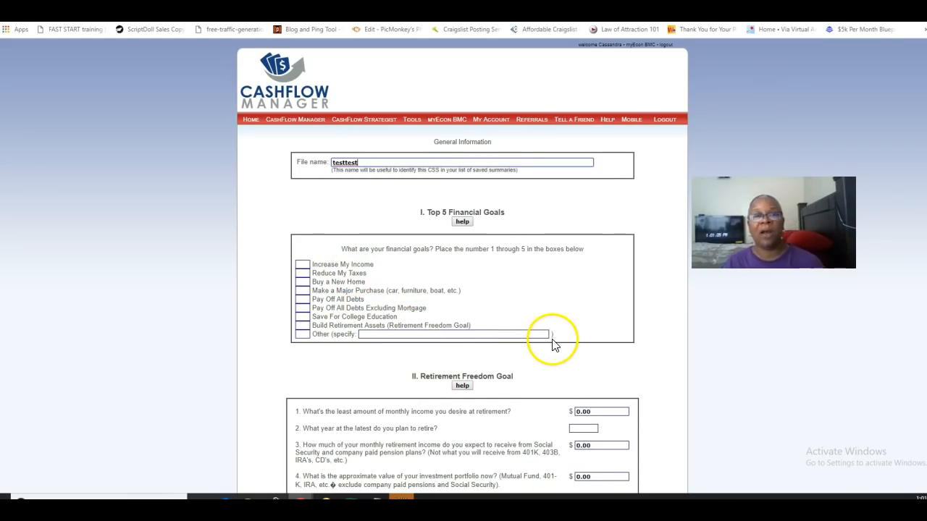
{"action": "mouse_move", "coordinate": [645, 364]}
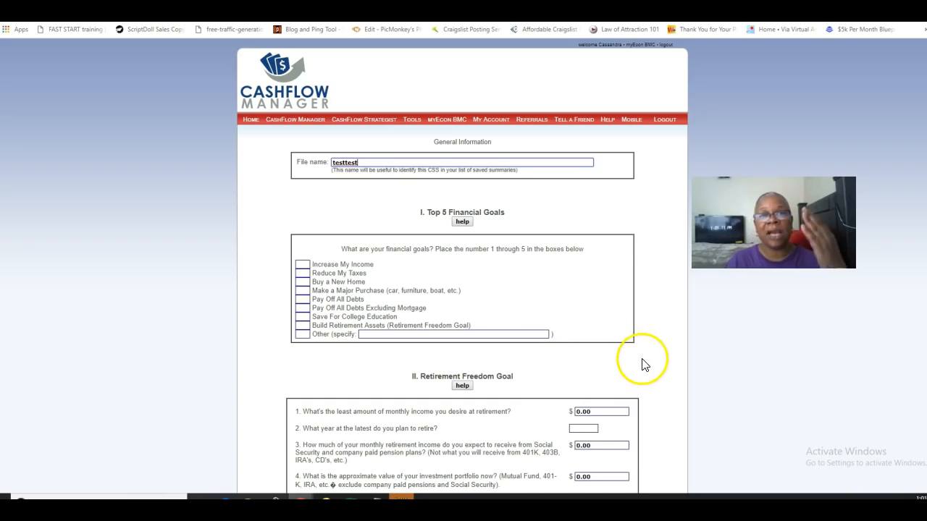
{"action": "scroll", "scroll_direction": "down", "scroll_amount": 3}
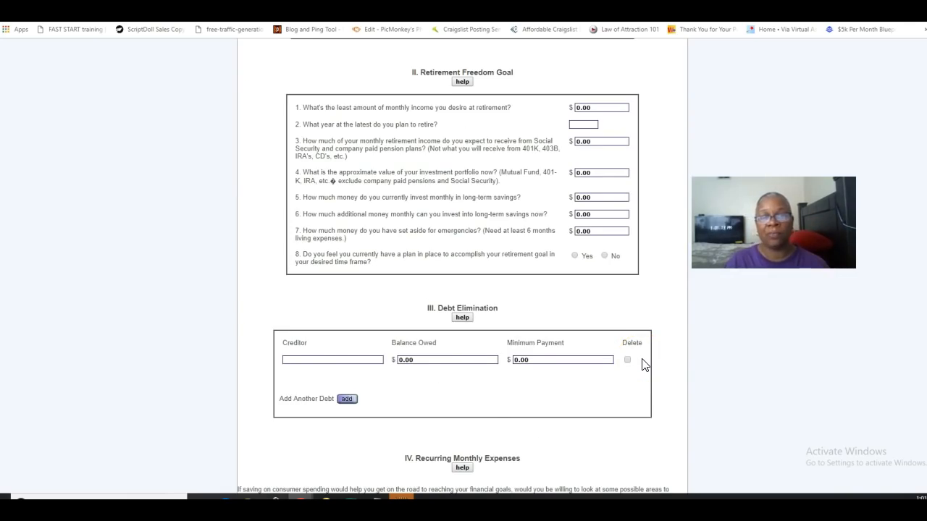
{"action": "scroll", "scroll_direction": "down", "scroll_amount": 3}
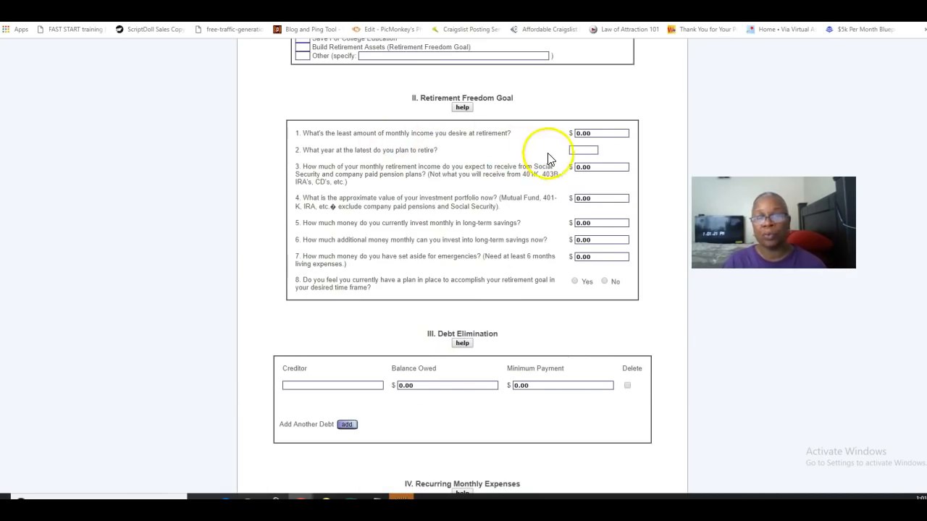
{"action": "mouse_move", "coordinate": [660, 138]}
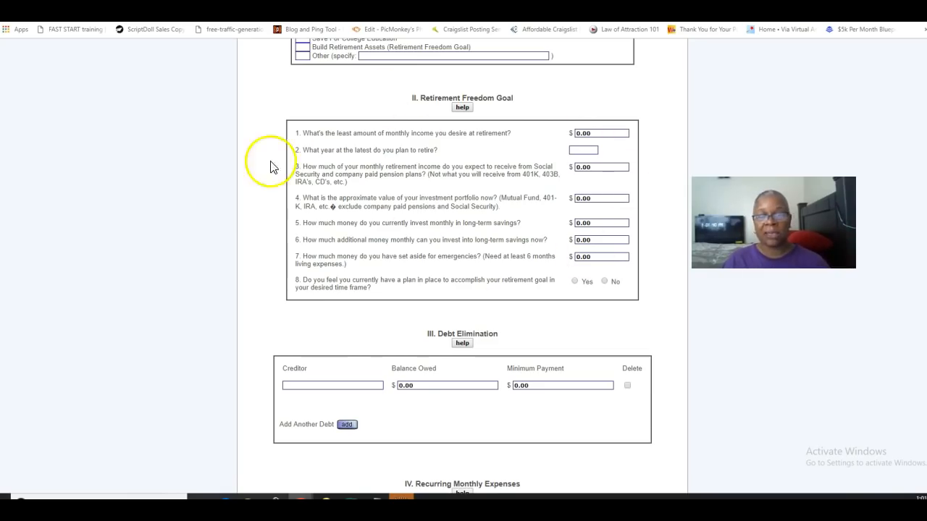
{"action": "mouse_move", "coordinate": [525, 346]}
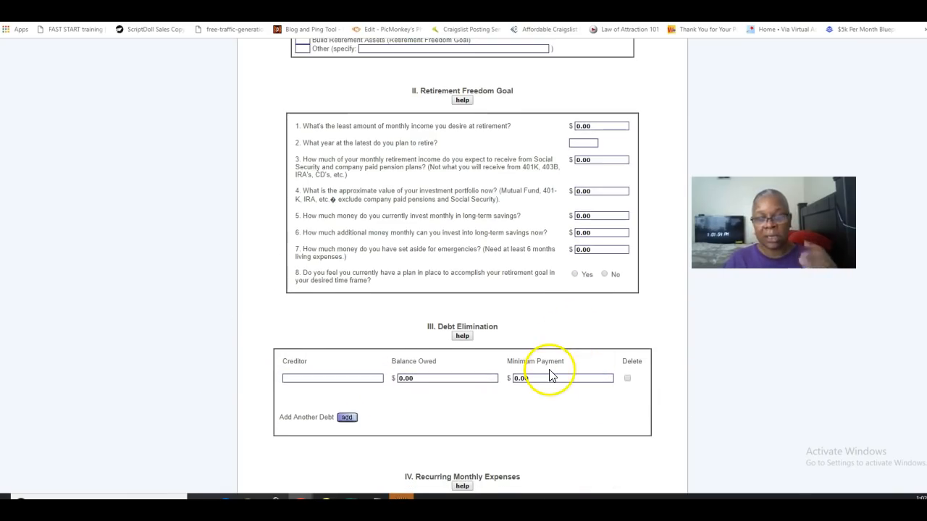
{"action": "scroll", "scroll_direction": "down", "scroll_amount": 3}
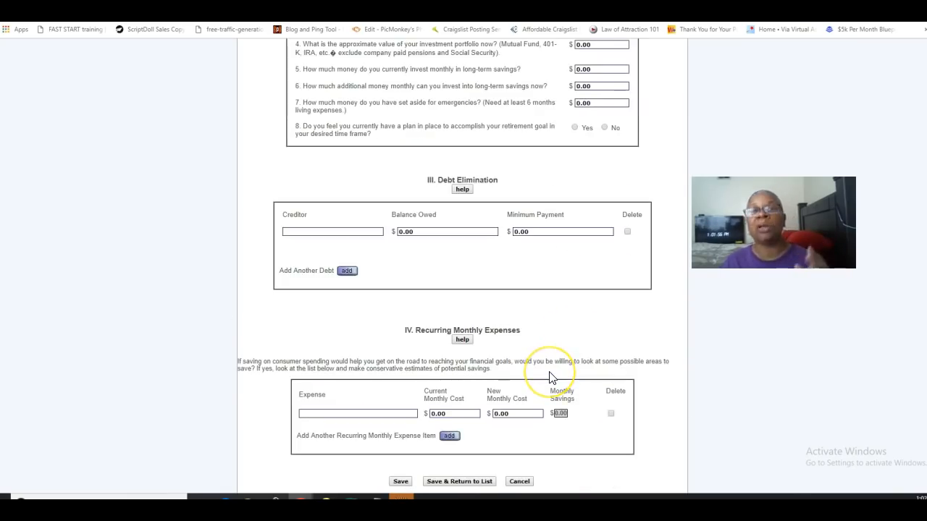
{"action": "scroll", "scroll_direction": "down", "scroll_amount": 3}
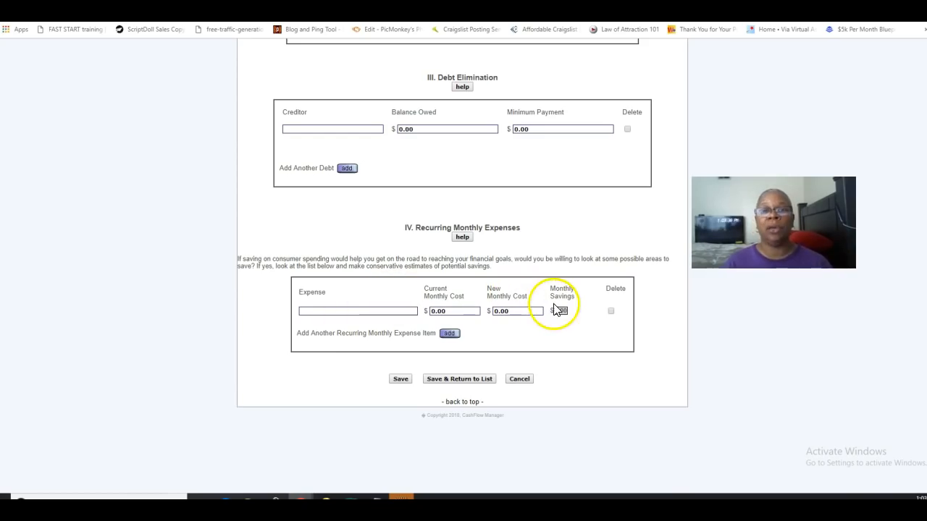
{"action": "scroll", "scroll_direction": "up", "scroll_amount": 3}
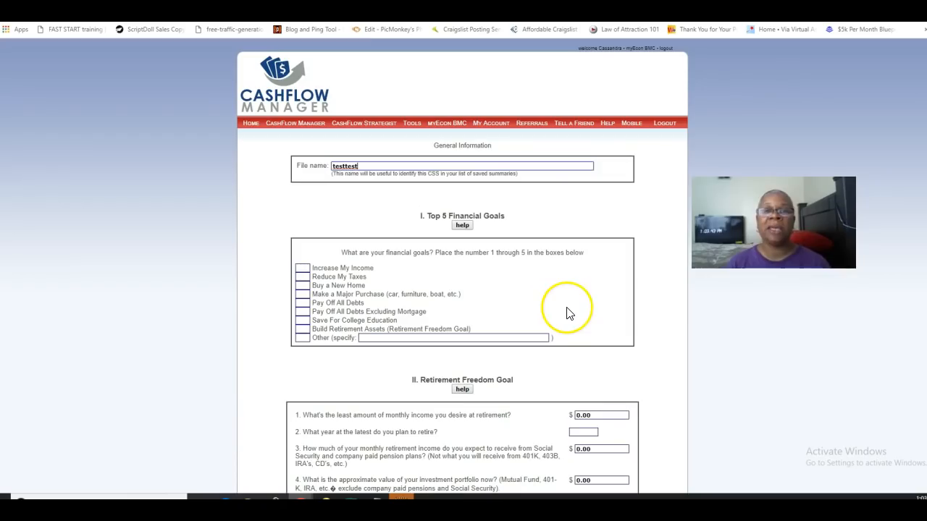